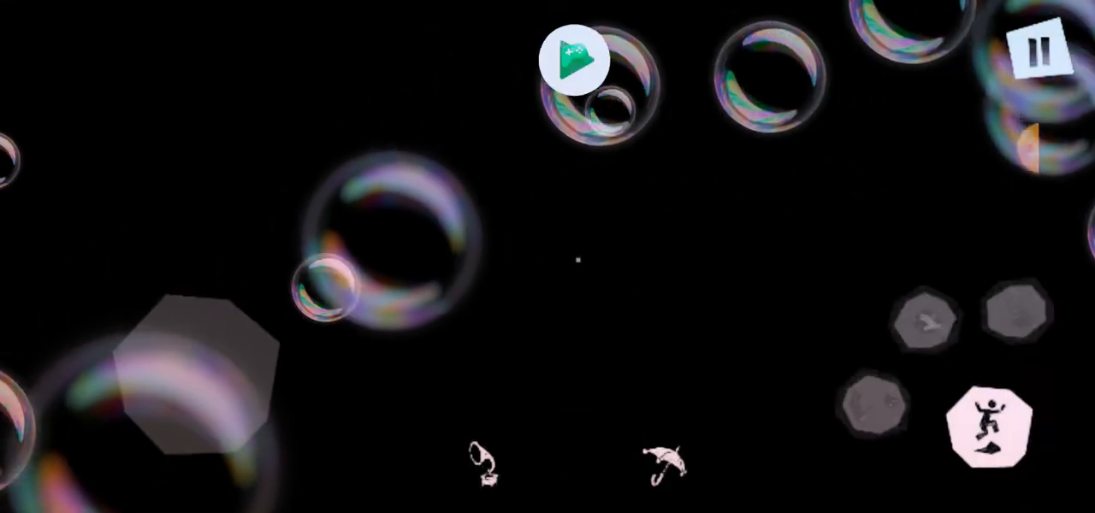
Step: Resume play at the wooden ladder in the blue-wallpapered room, unlocking an achievement
{"action": "left_click", "coordinate": [575, 58]}
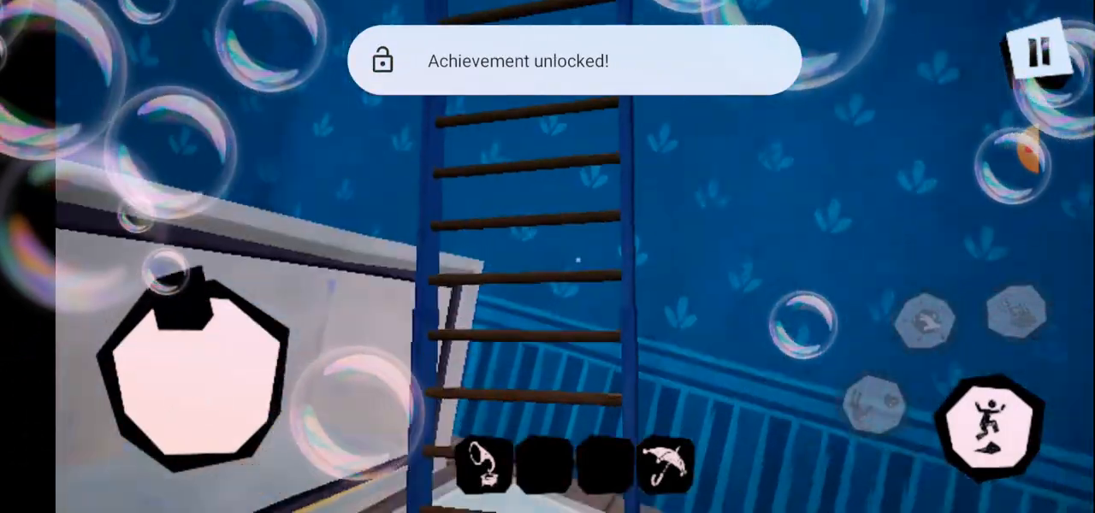